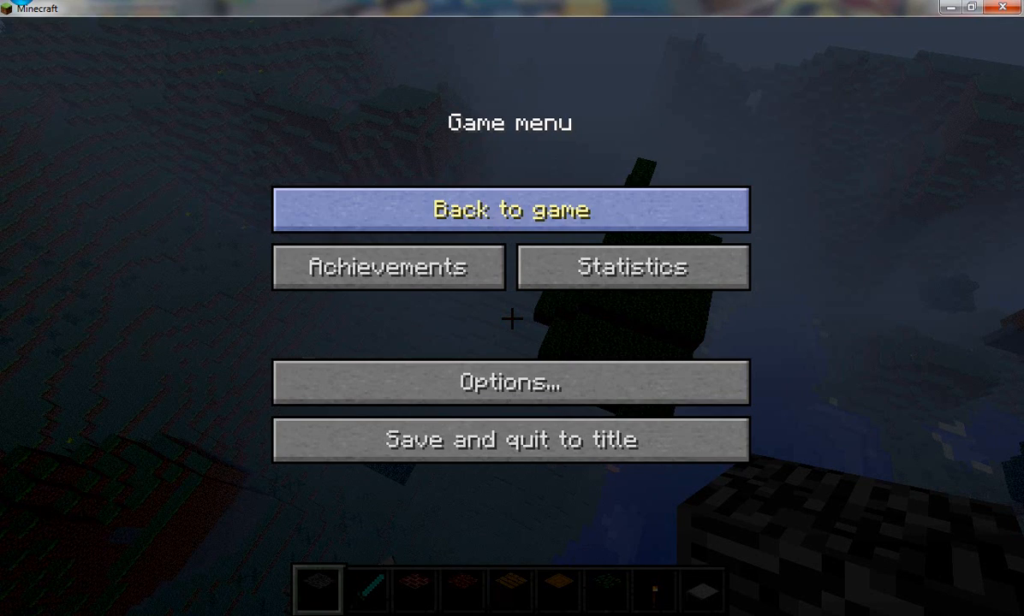
Resume play from the pause menu to view the foggy hills, trees and water
{"action": "left_click", "coordinate": [509, 209]}
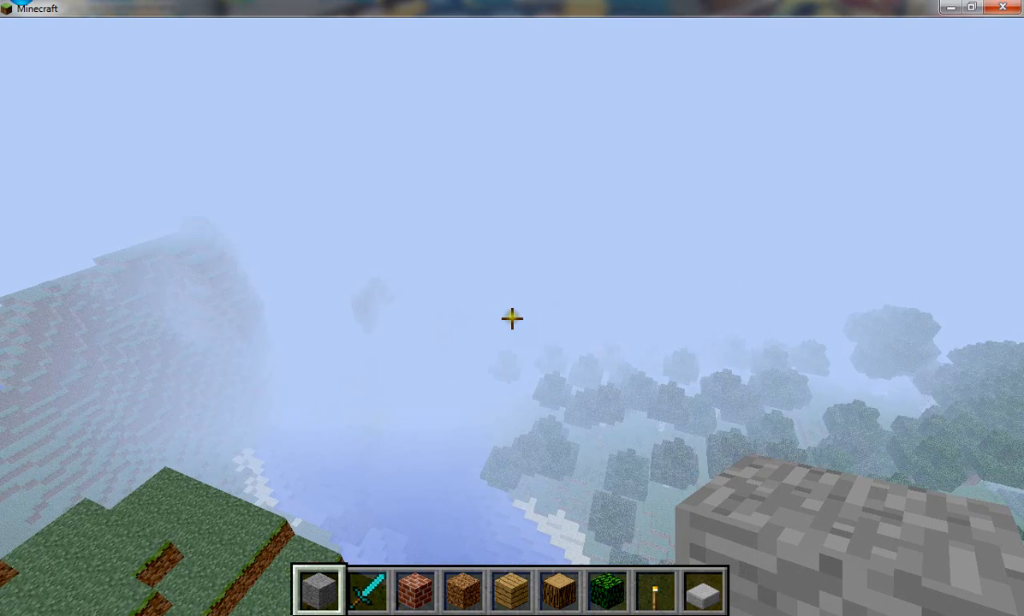
{"action": "mouse_move", "coordinate": [510, 318]}
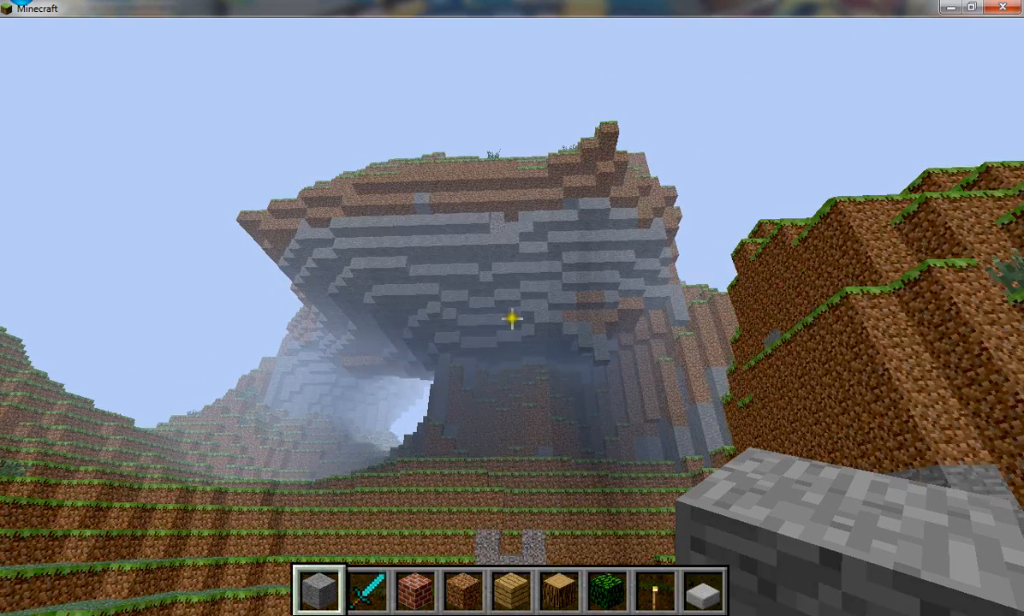
{"action": "mouse_move", "coordinate": [512, 321]}
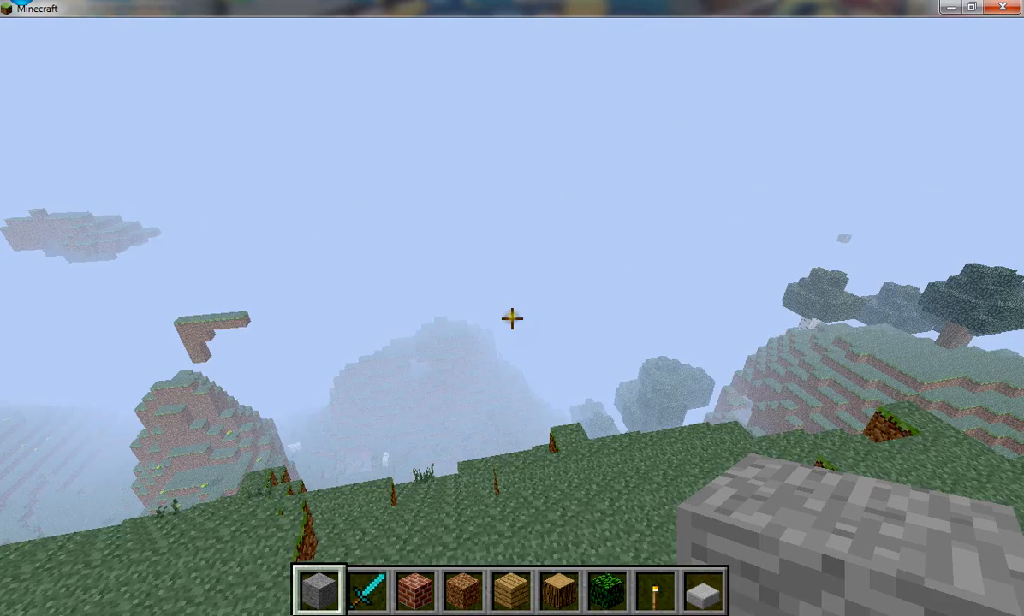
{"action": "mouse_move", "coordinate": [511, 319]}
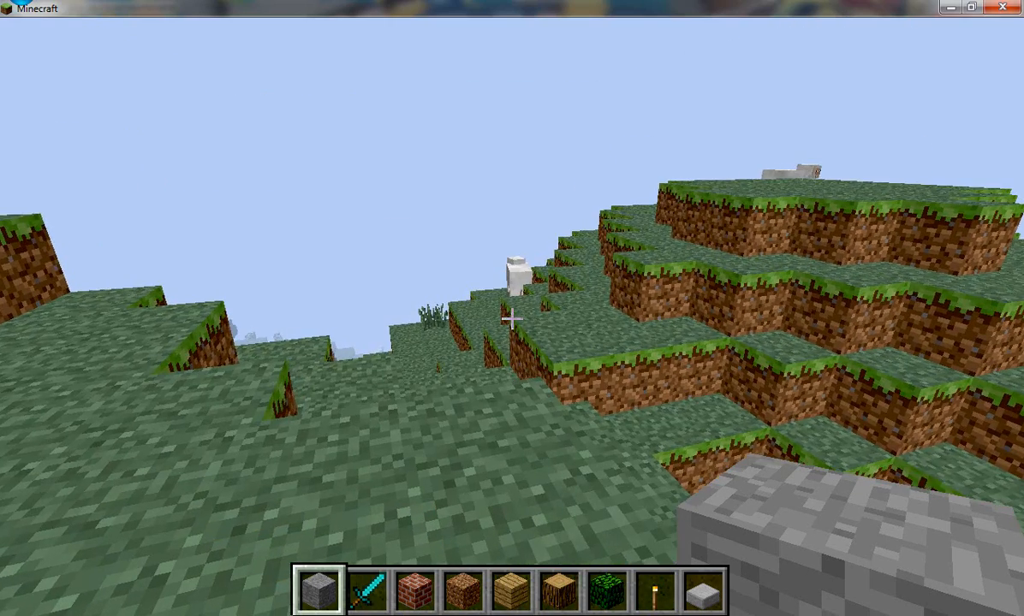
{"action": "mouse_move", "coordinate": [510, 322]}
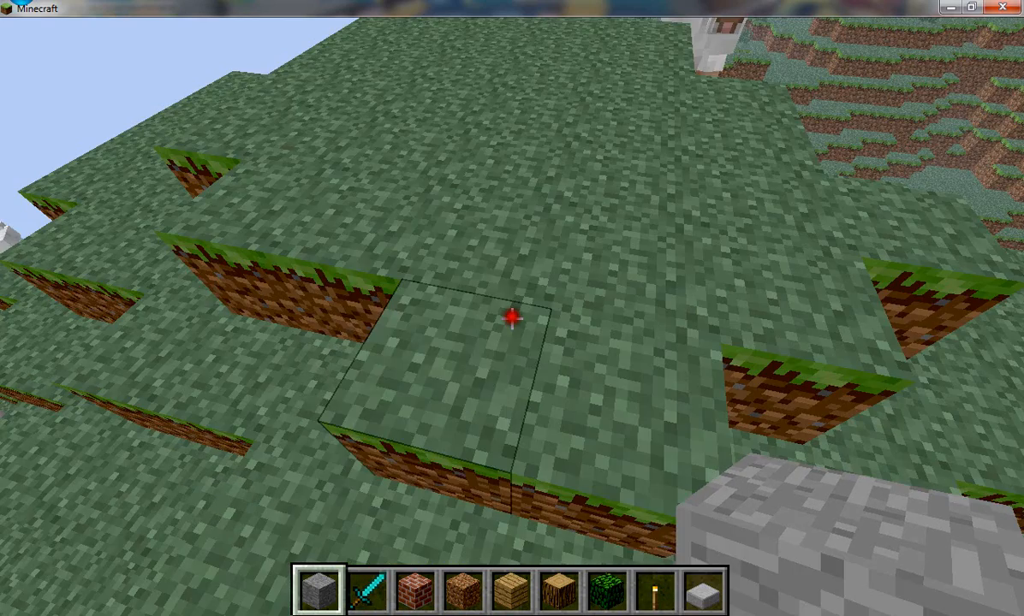
Dig a one-block hole into a flat grass block, reaching stone below
{"action": "left_click", "coordinate": [511, 324]}
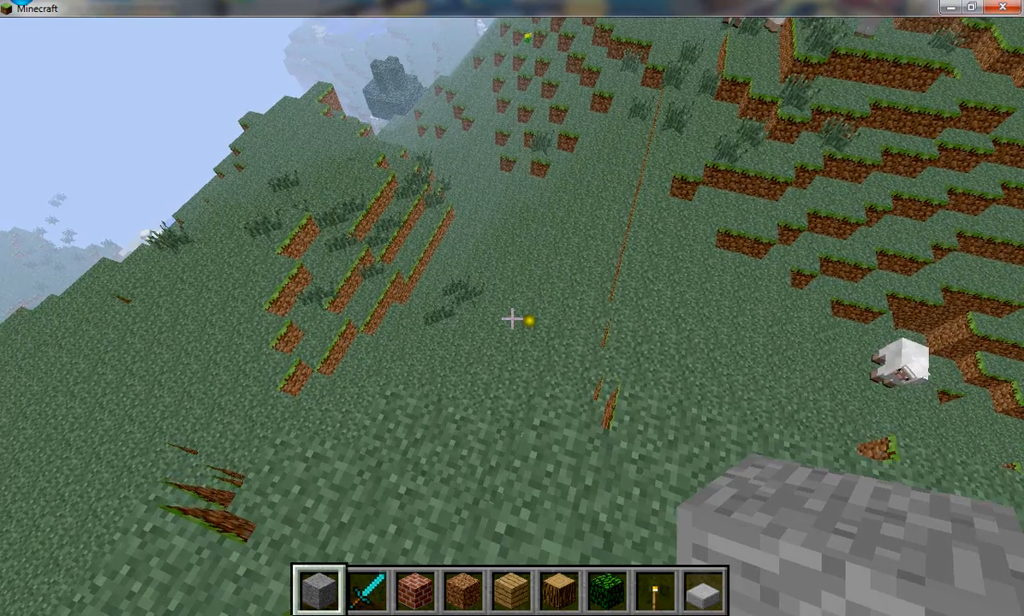
{"action": "mouse_move", "coordinate": [512, 318]}
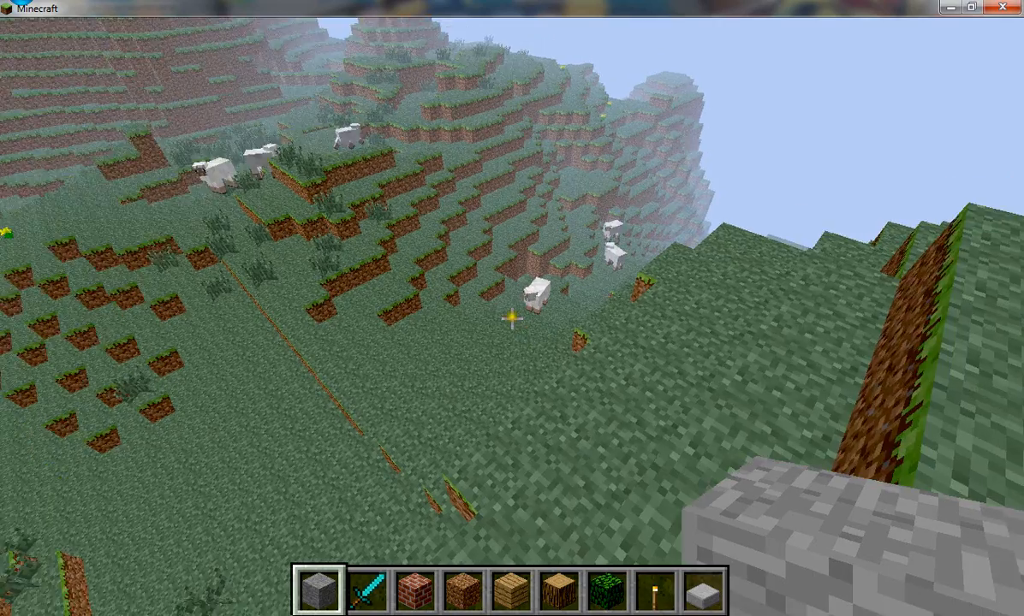
{"action": "mouse_move", "coordinate": [509, 320]}
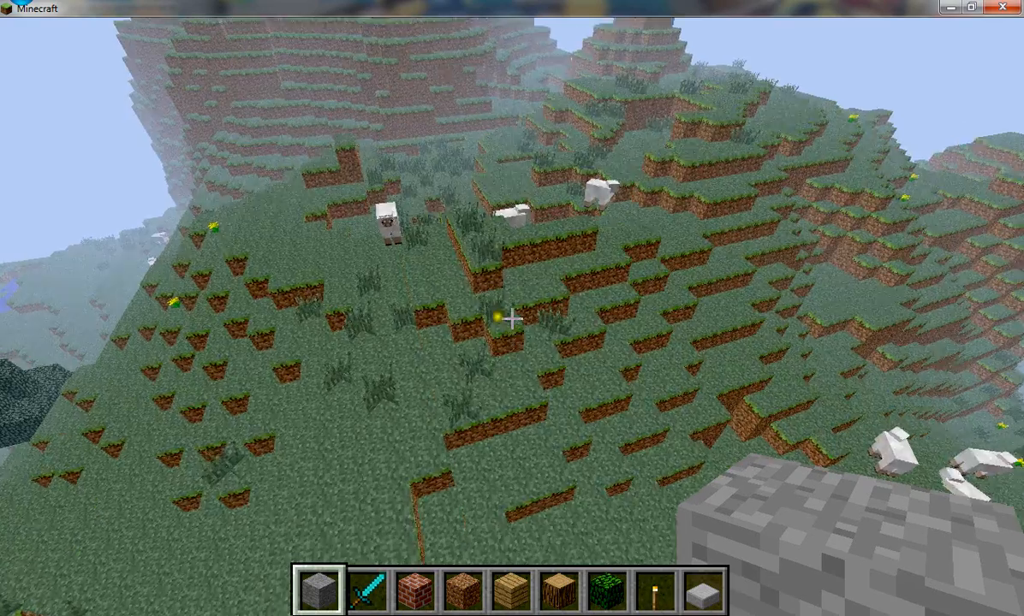
{"action": "mouse_move", "coordinate": [512, 317]}
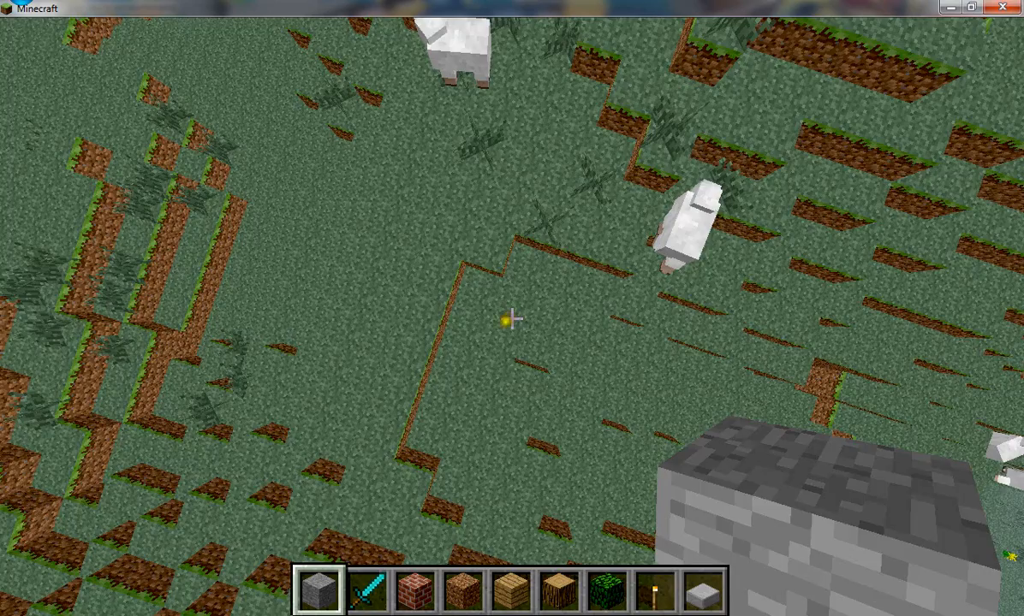
{"action": "mouse_move", "coordinate": [512, 321]}
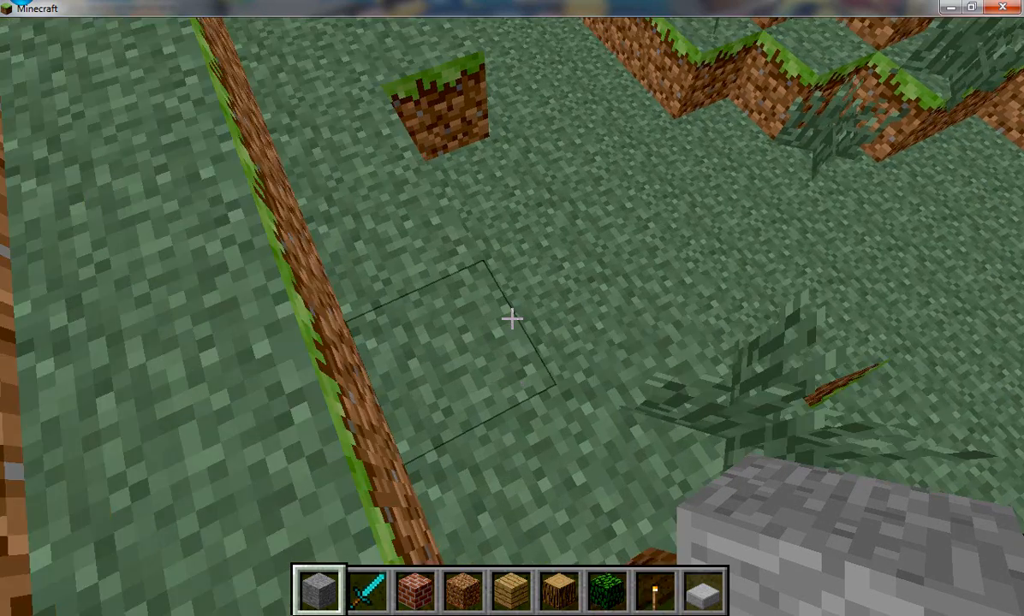
{"action": "mouse_move", "coordinate": [510, 321]}
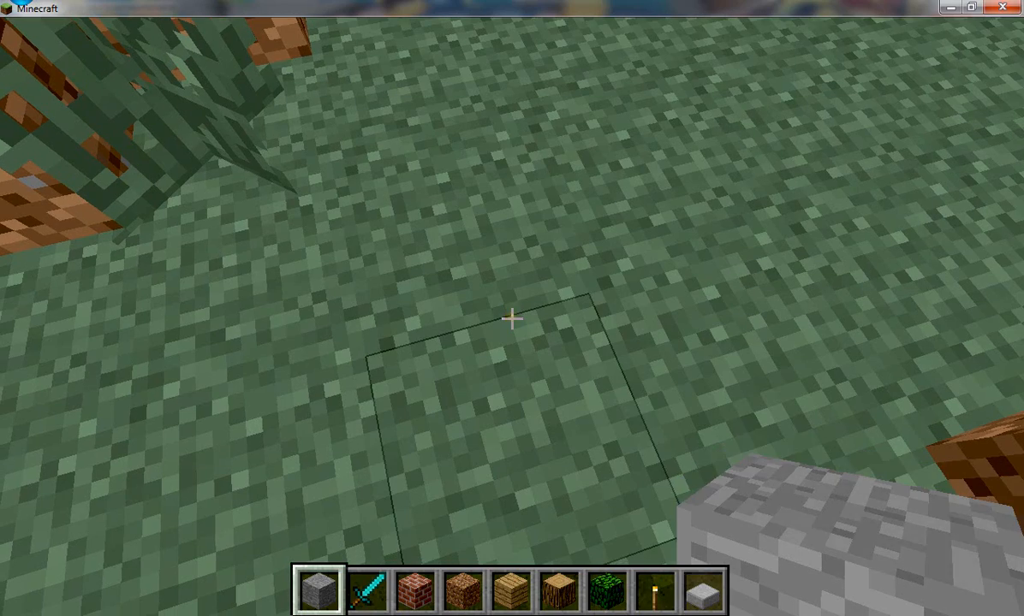
{"action": "left_click", "coordinate": [512, 325]}
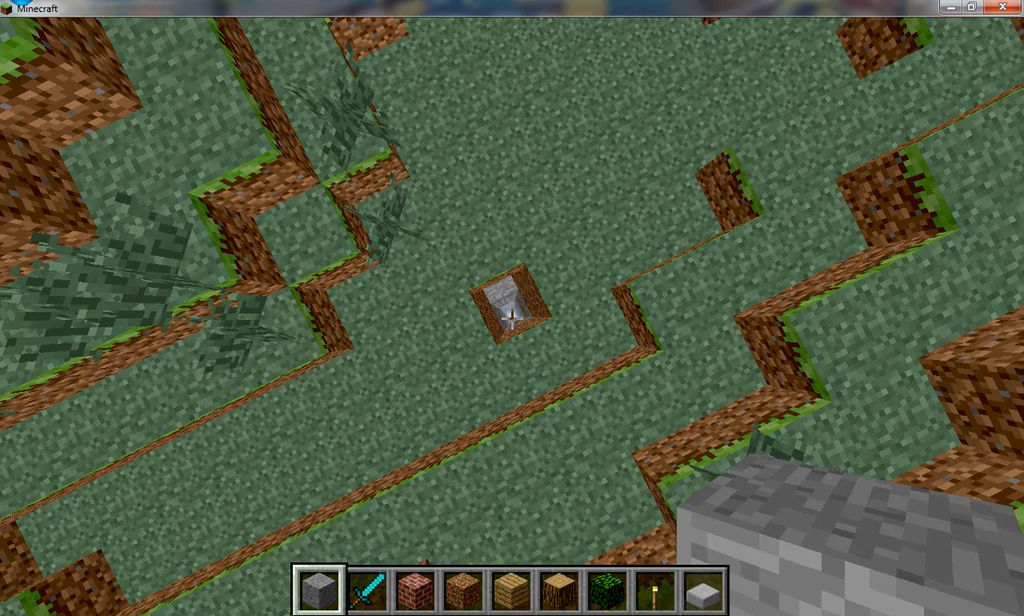
{"action": "mouse_move", "coordinate": [512, 321]}
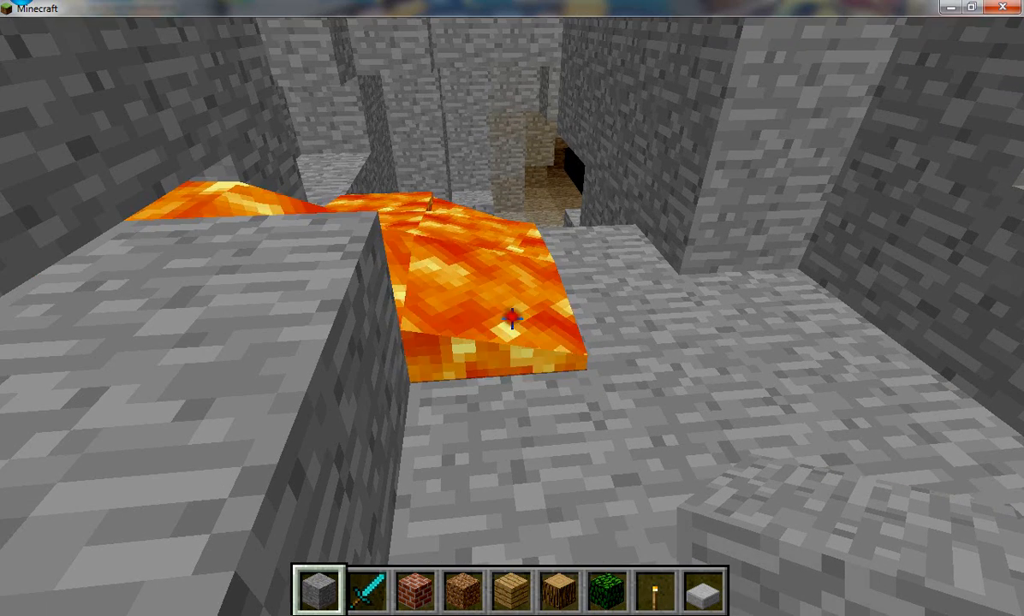
Check the inventory beside the lava pool, then open the Game menu
{"action": "key", "text": "e"}
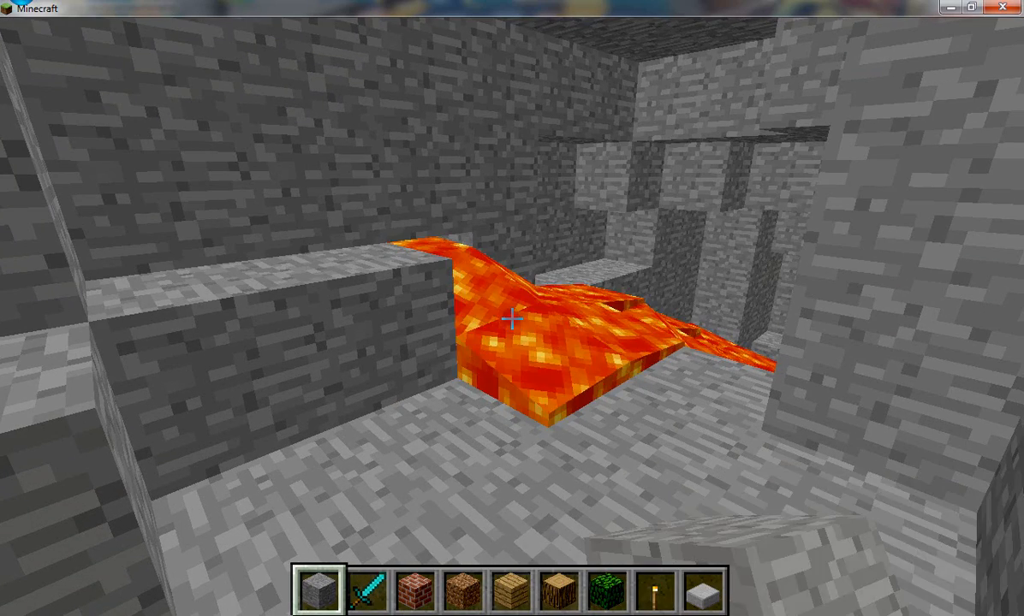
{"action": "key", "text": "Escape"}
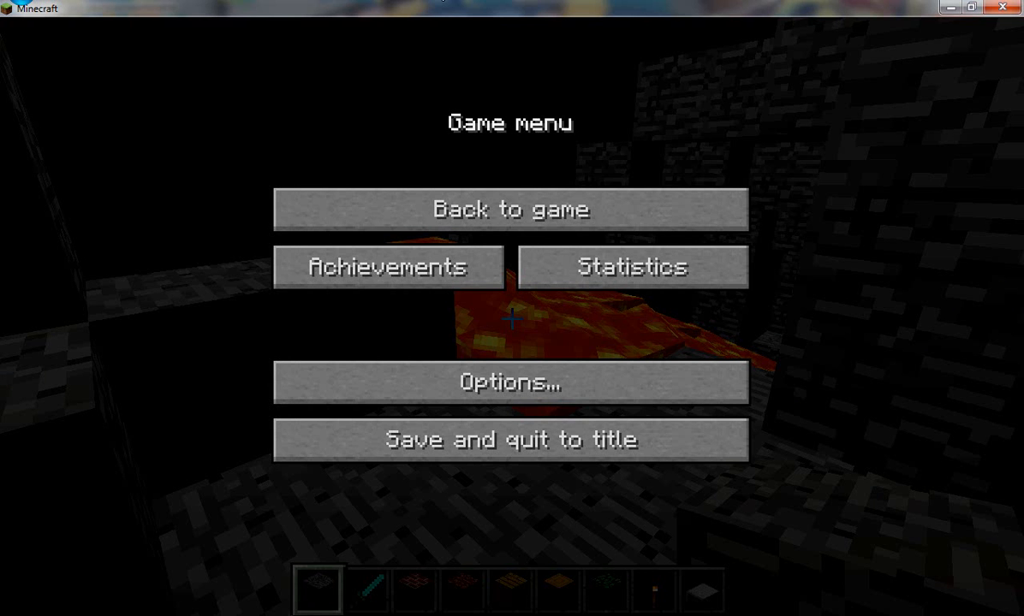
Return briefly to the lava cave, then pause again so the level saves
{"action": "left_click", "coordinate": [509, 210]}
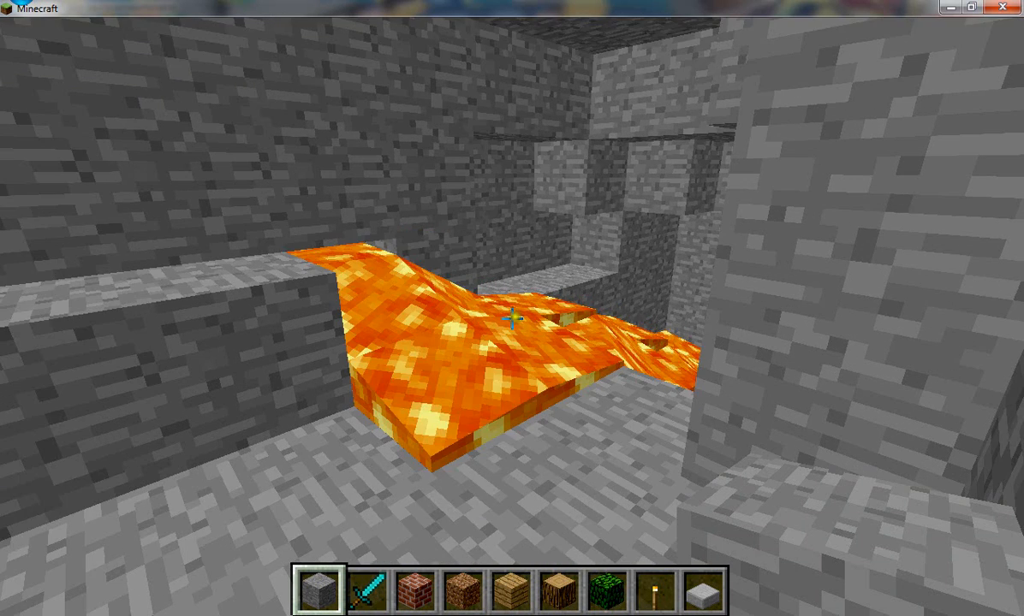
{"action": "mouse_move", "coordinate": [512, 319]}
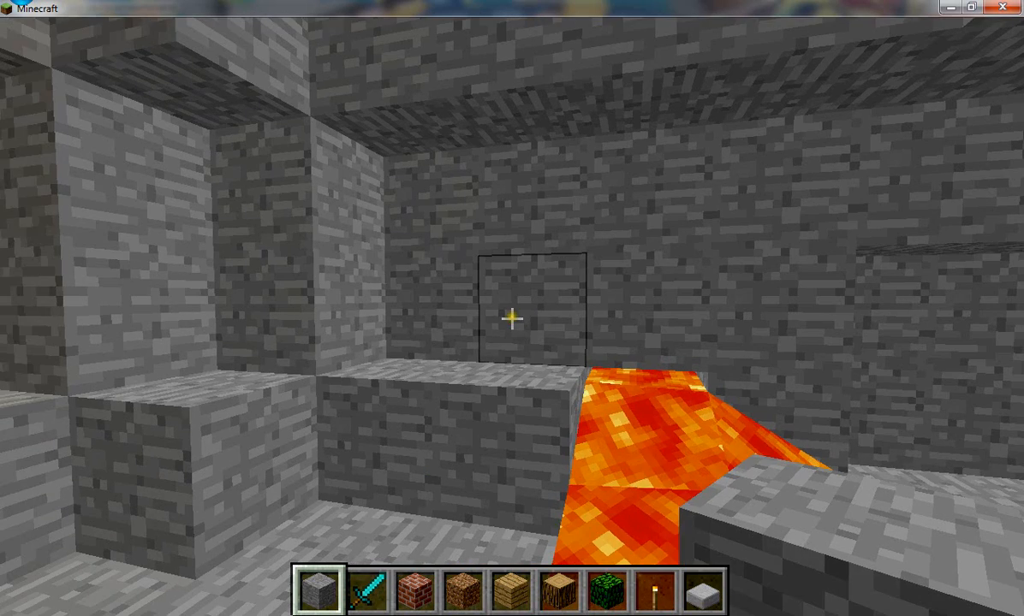
{"action": "key", "text": "Escape"}
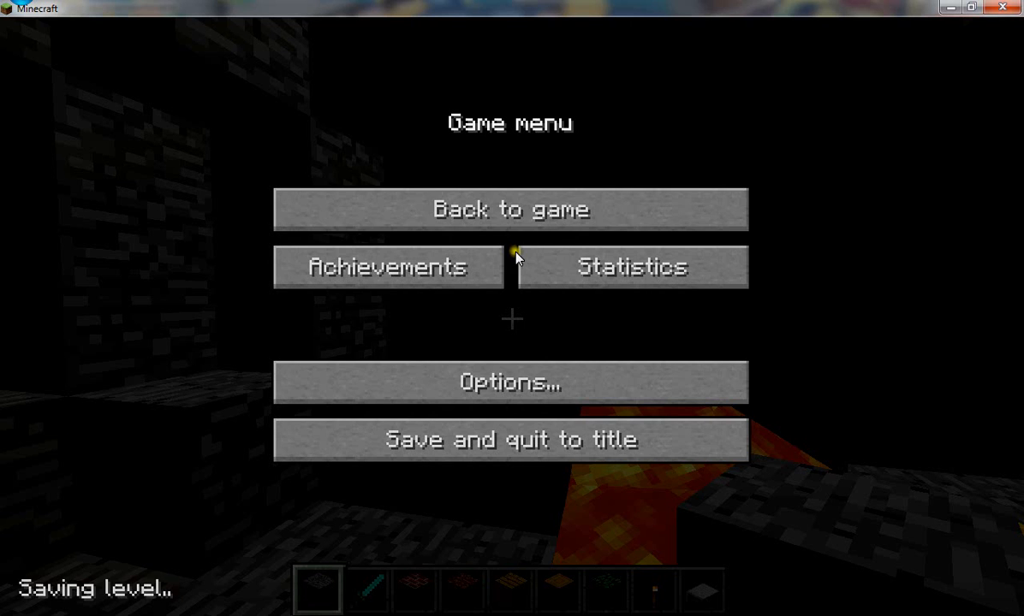